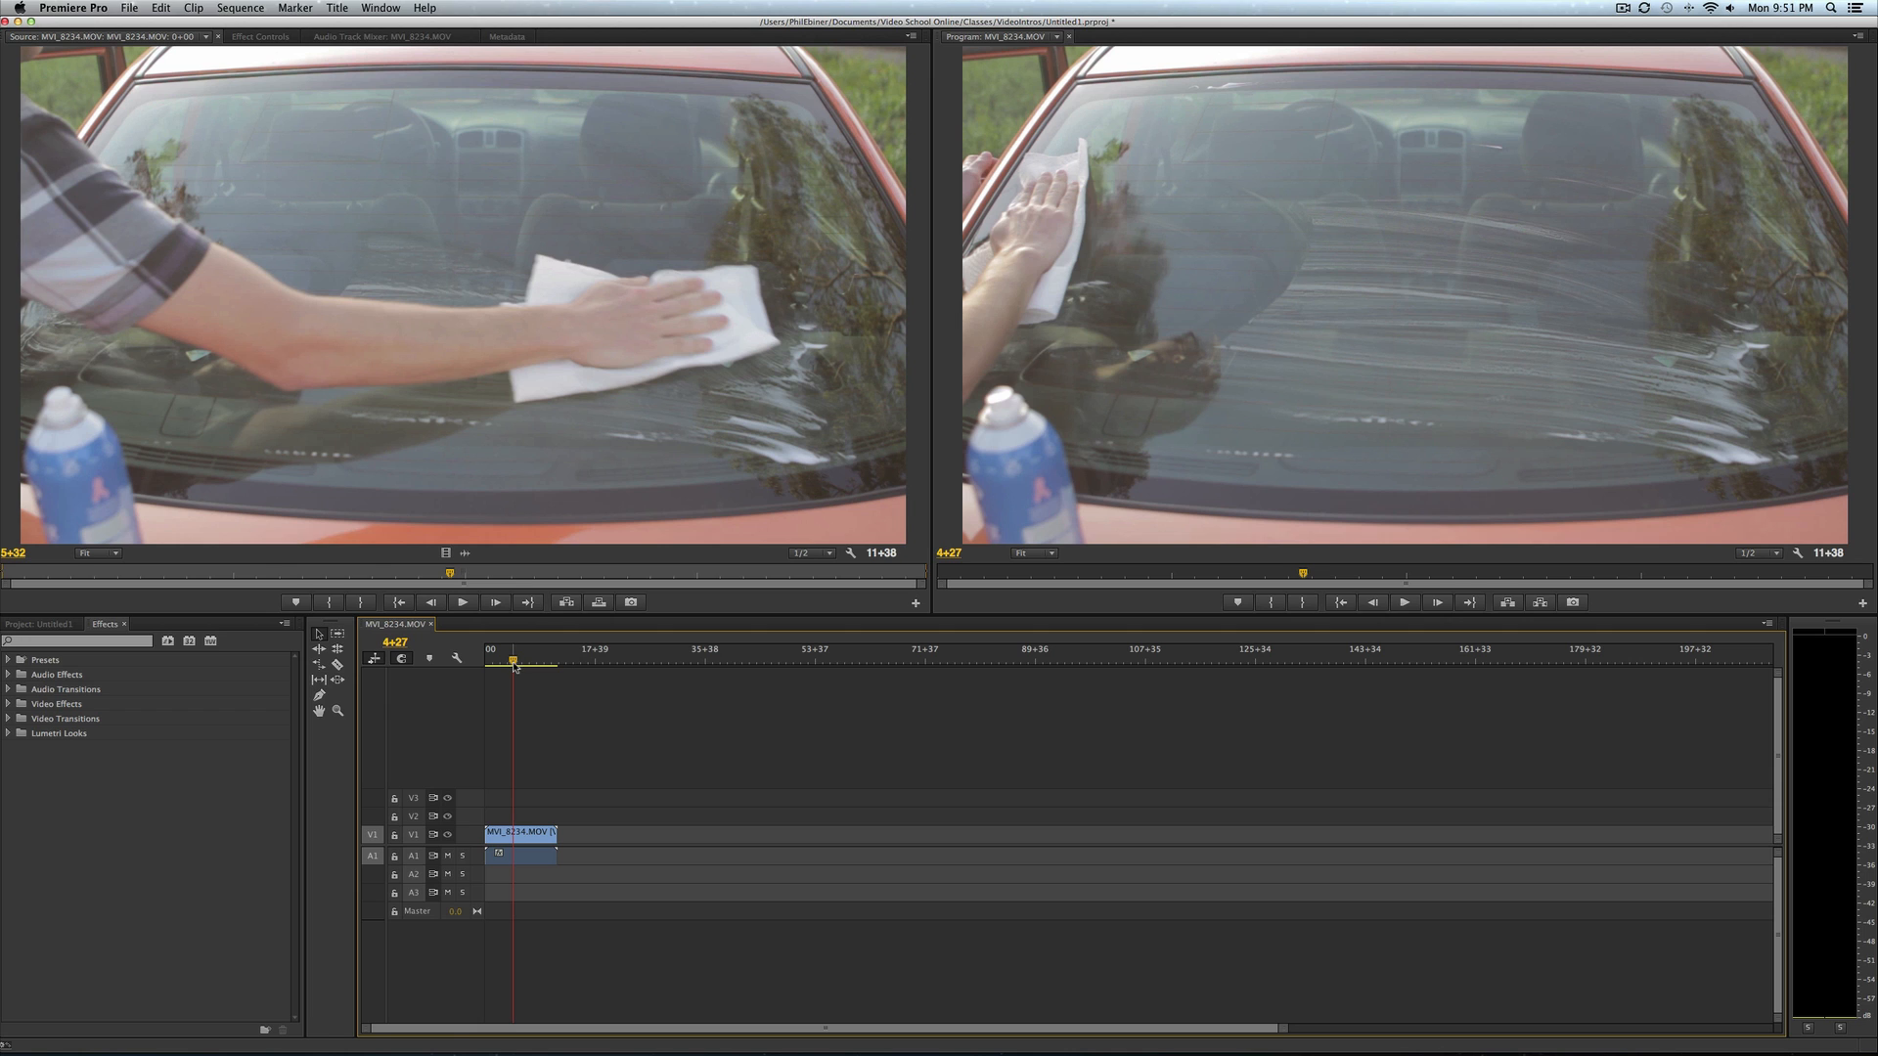
Cut the windshield clip at 3+11, then apply Frame Hold on In Point to the second part
{"action": "right_click", "coordinate": [515, 854]}
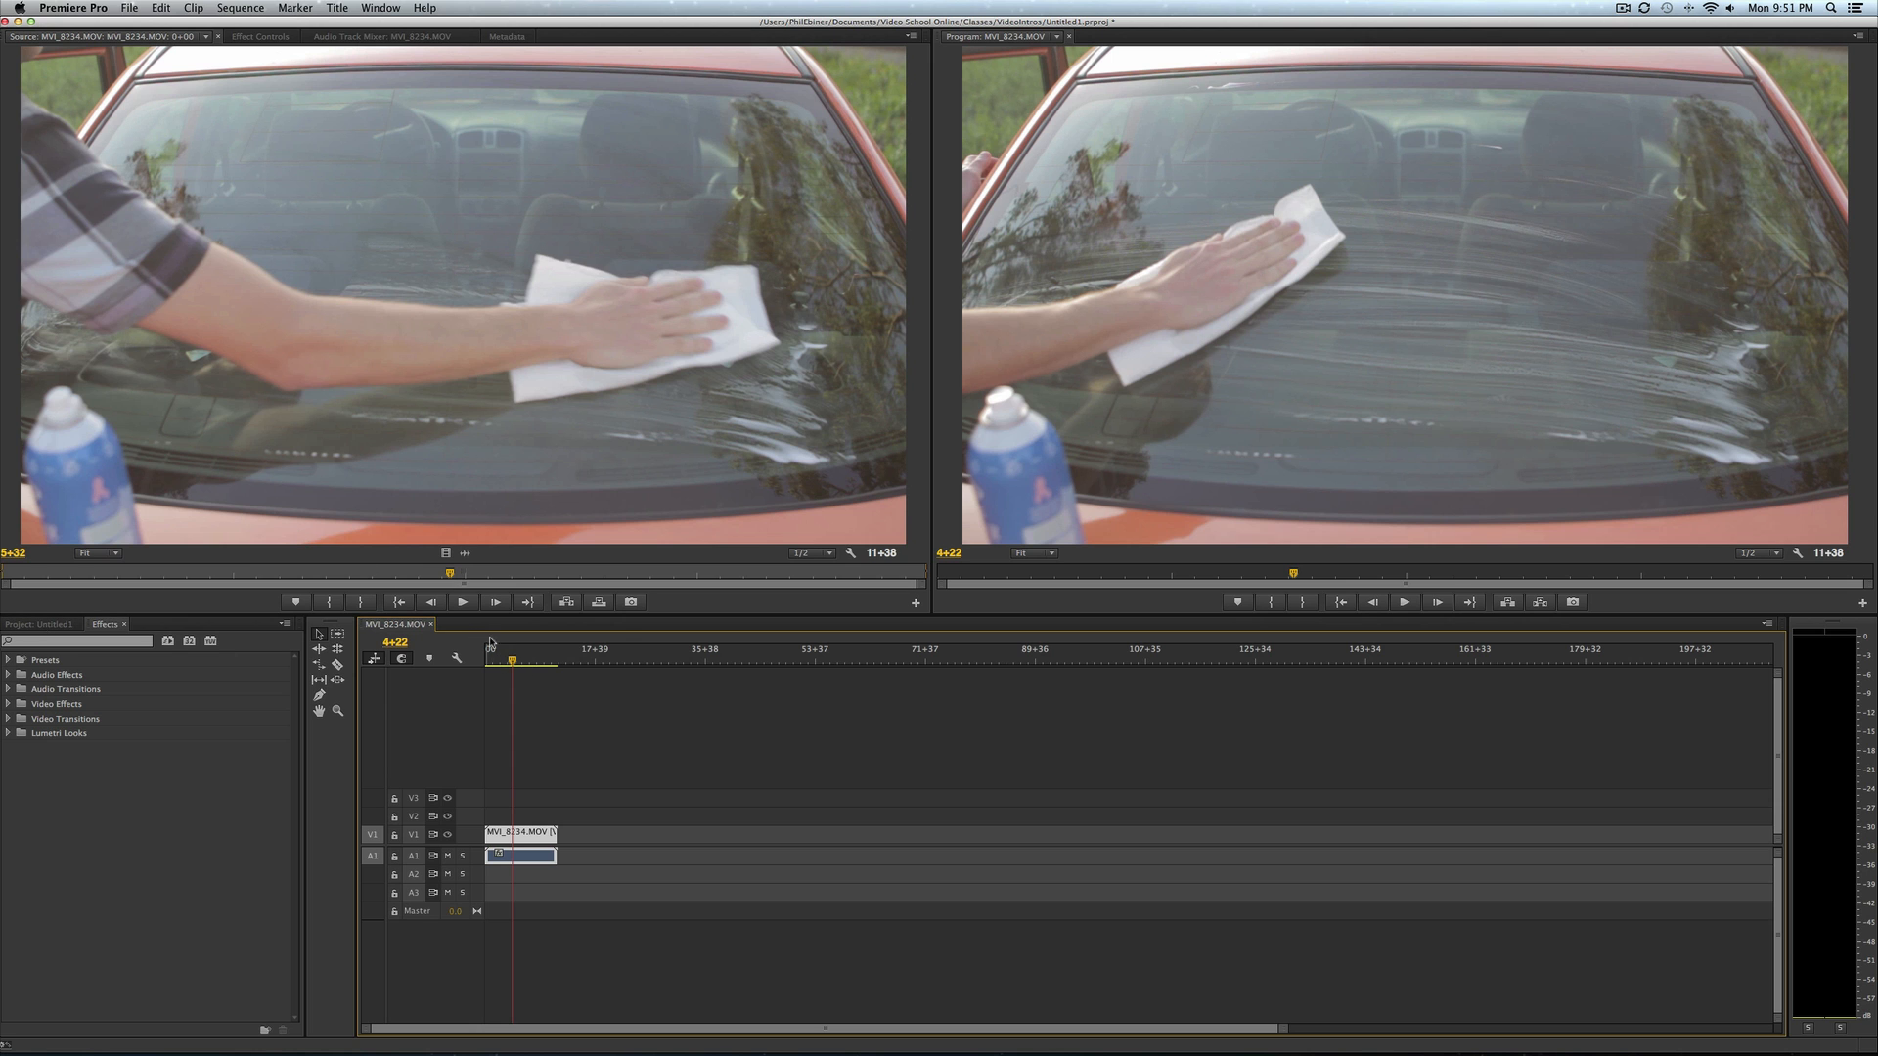
{"action": "left_click", "coordinate": [521, 647]}
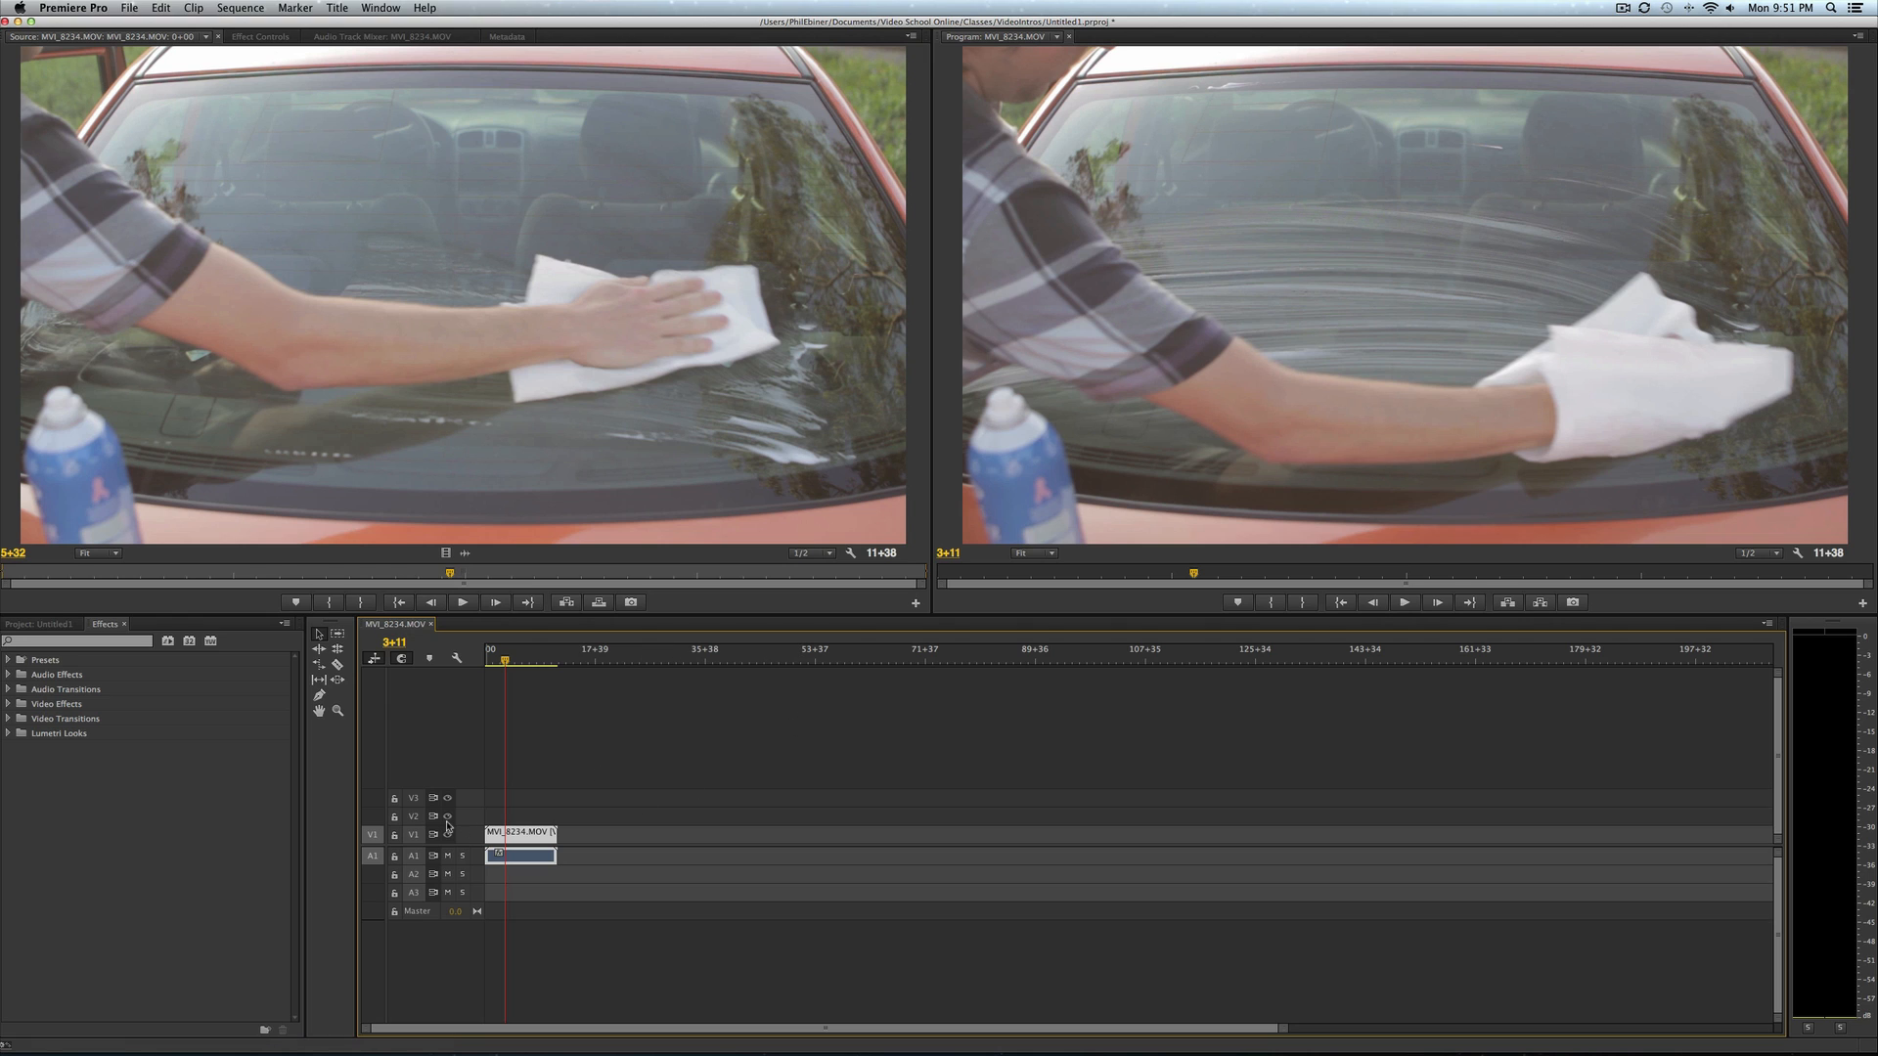
{"action": "mouse_move", "coordinate": [1292, 105]}
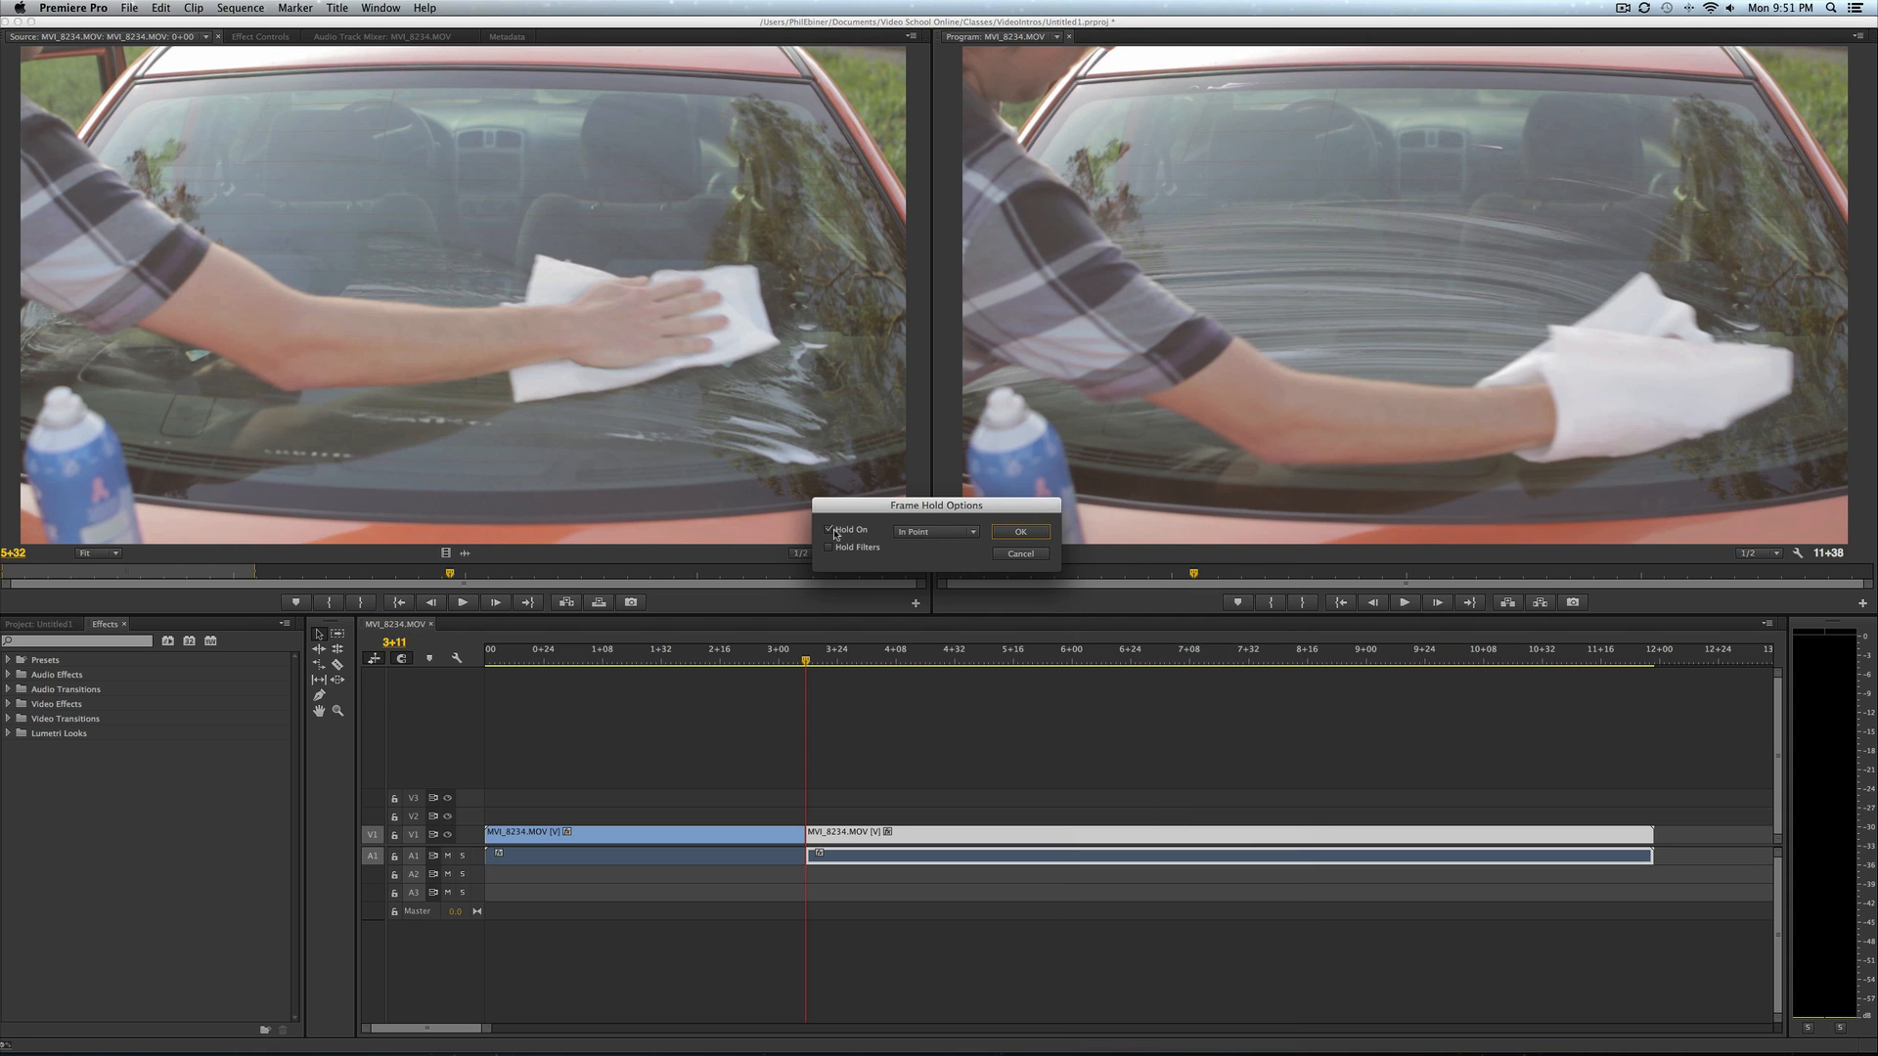
{"action": "left_click", "coordinate": [934, 532]}
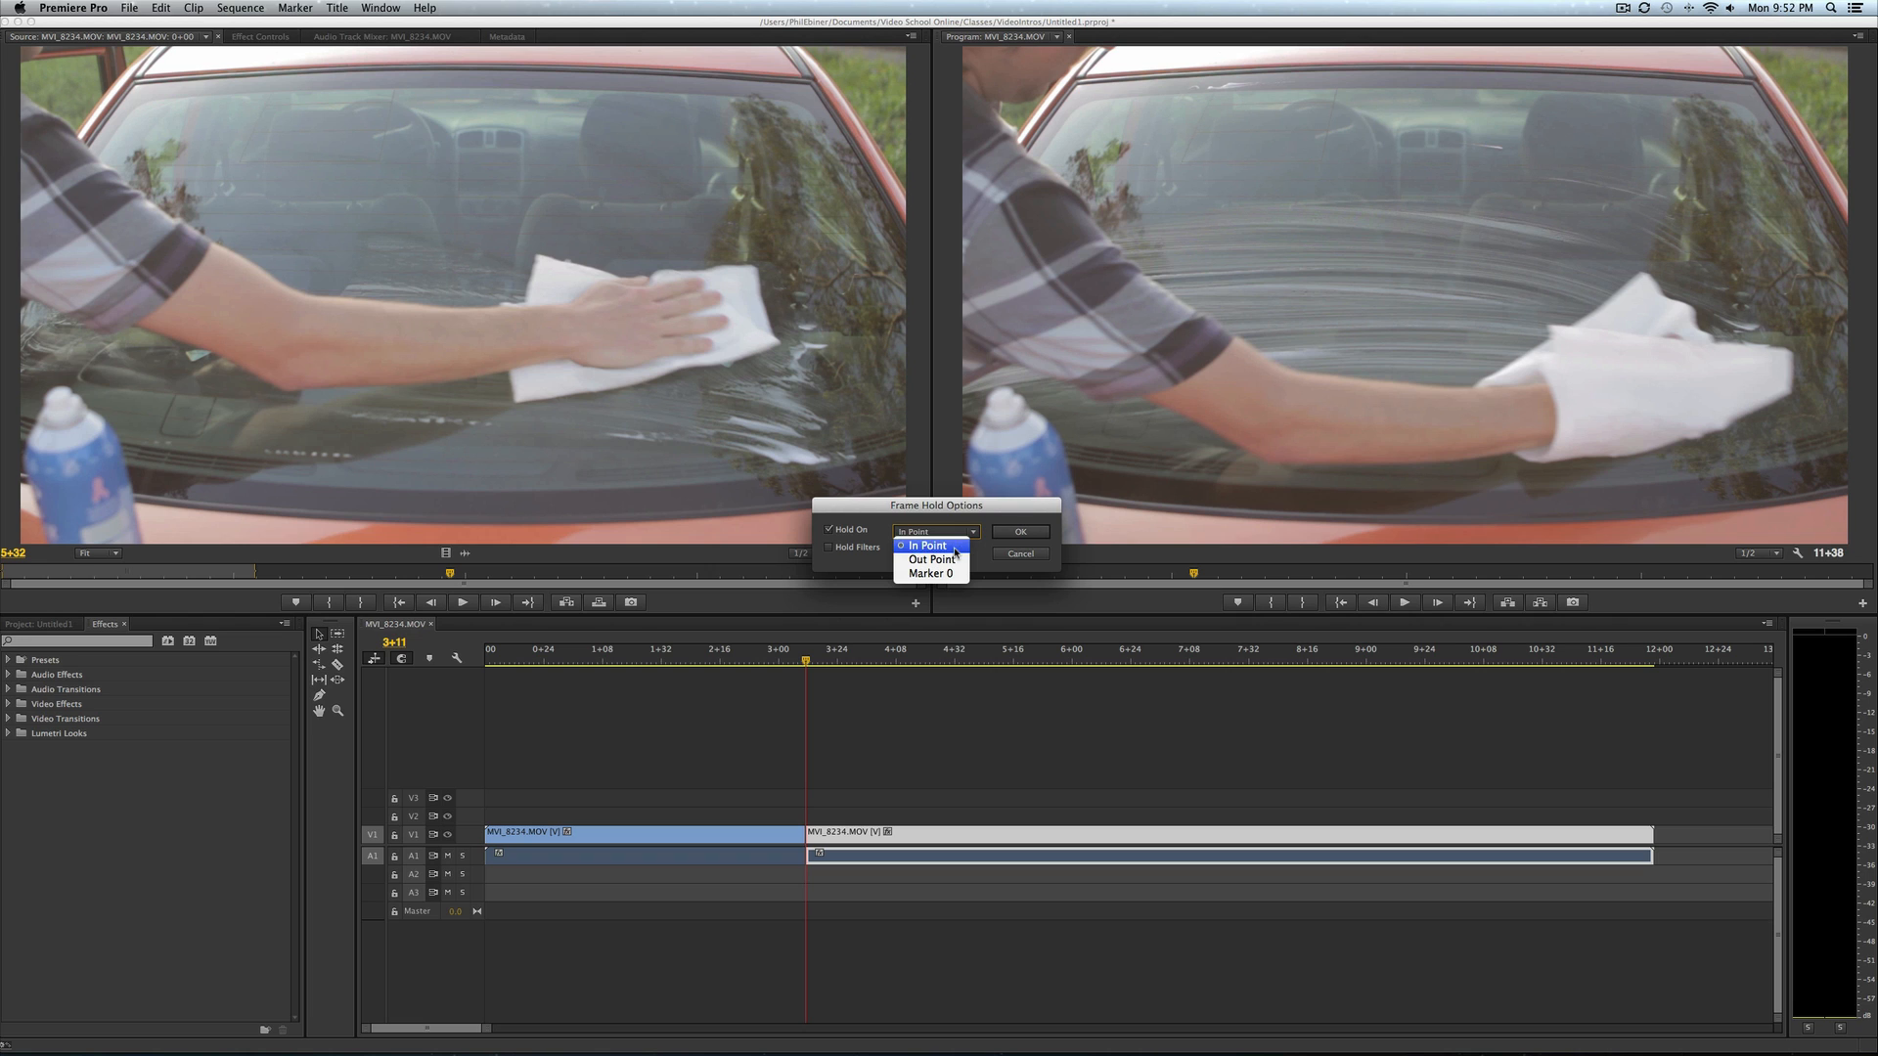
{"action": "left_click", "coordinate": [1019, 530]}
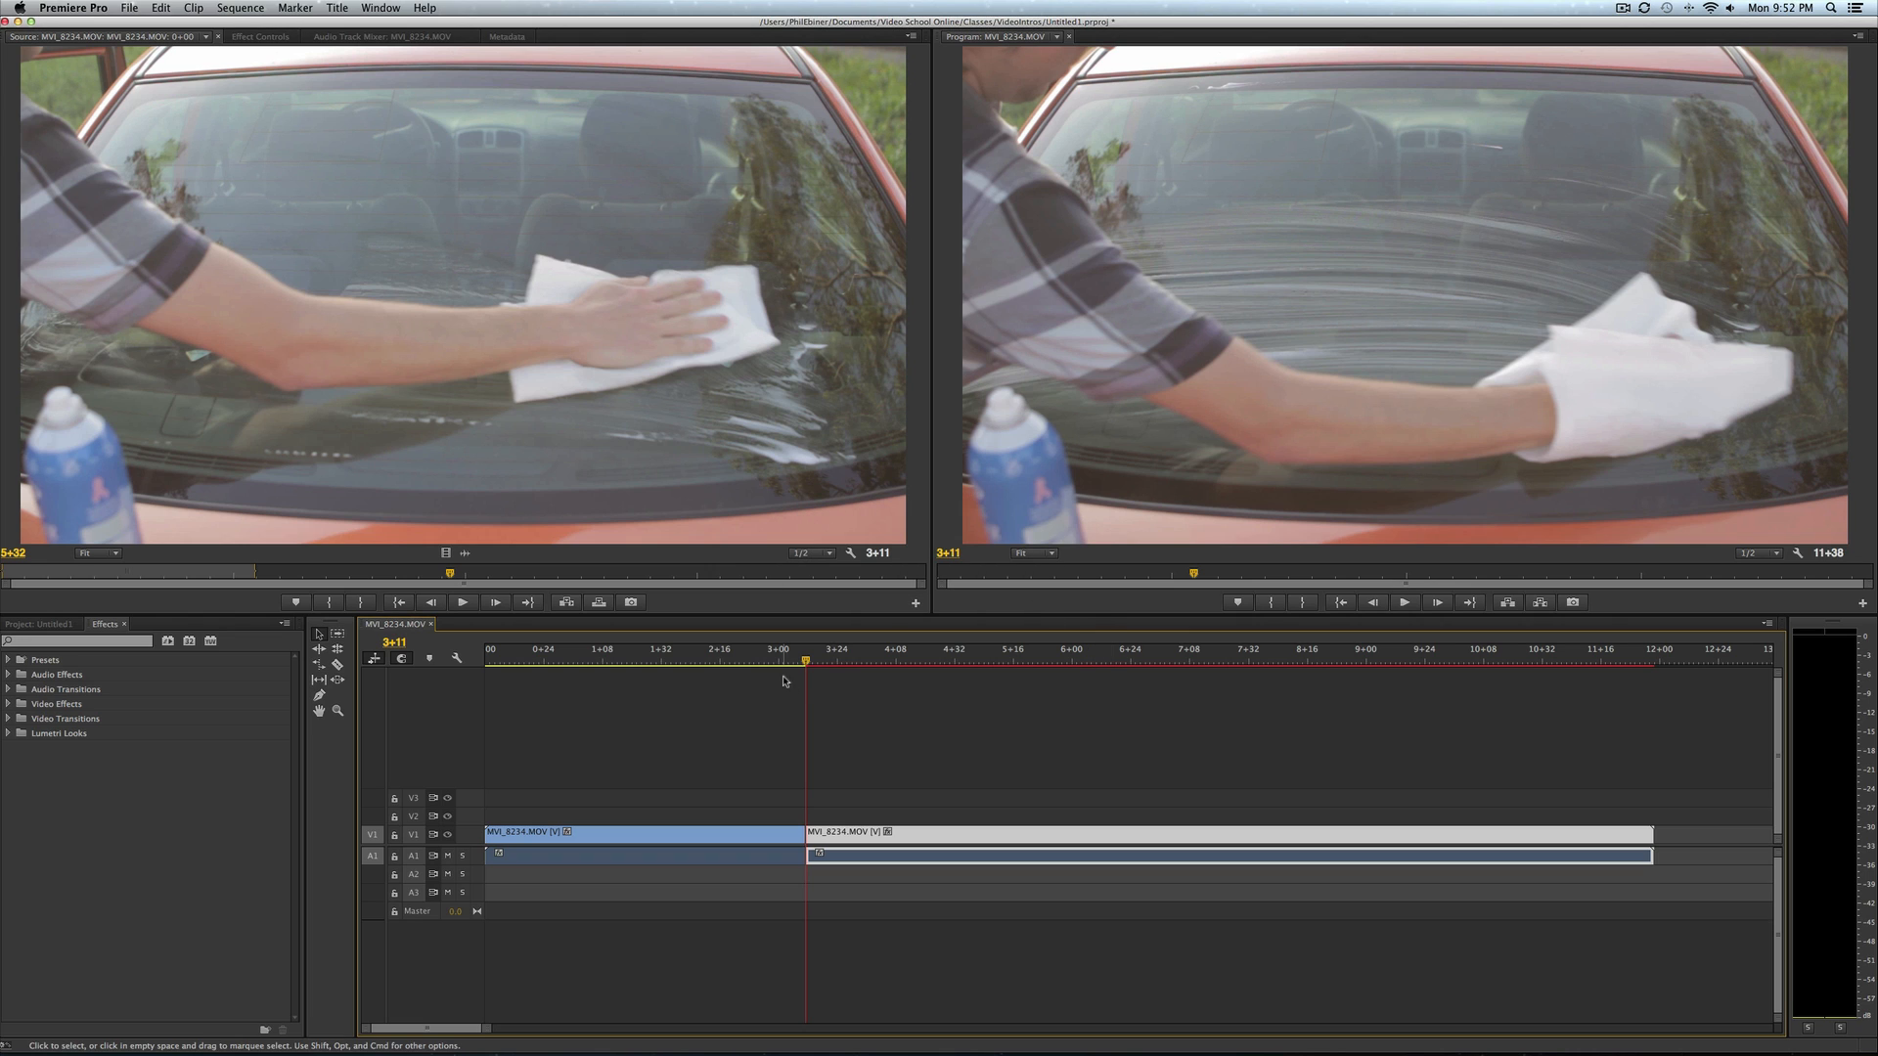
{"action": "left_click", "coordinate": [1197, 656]}
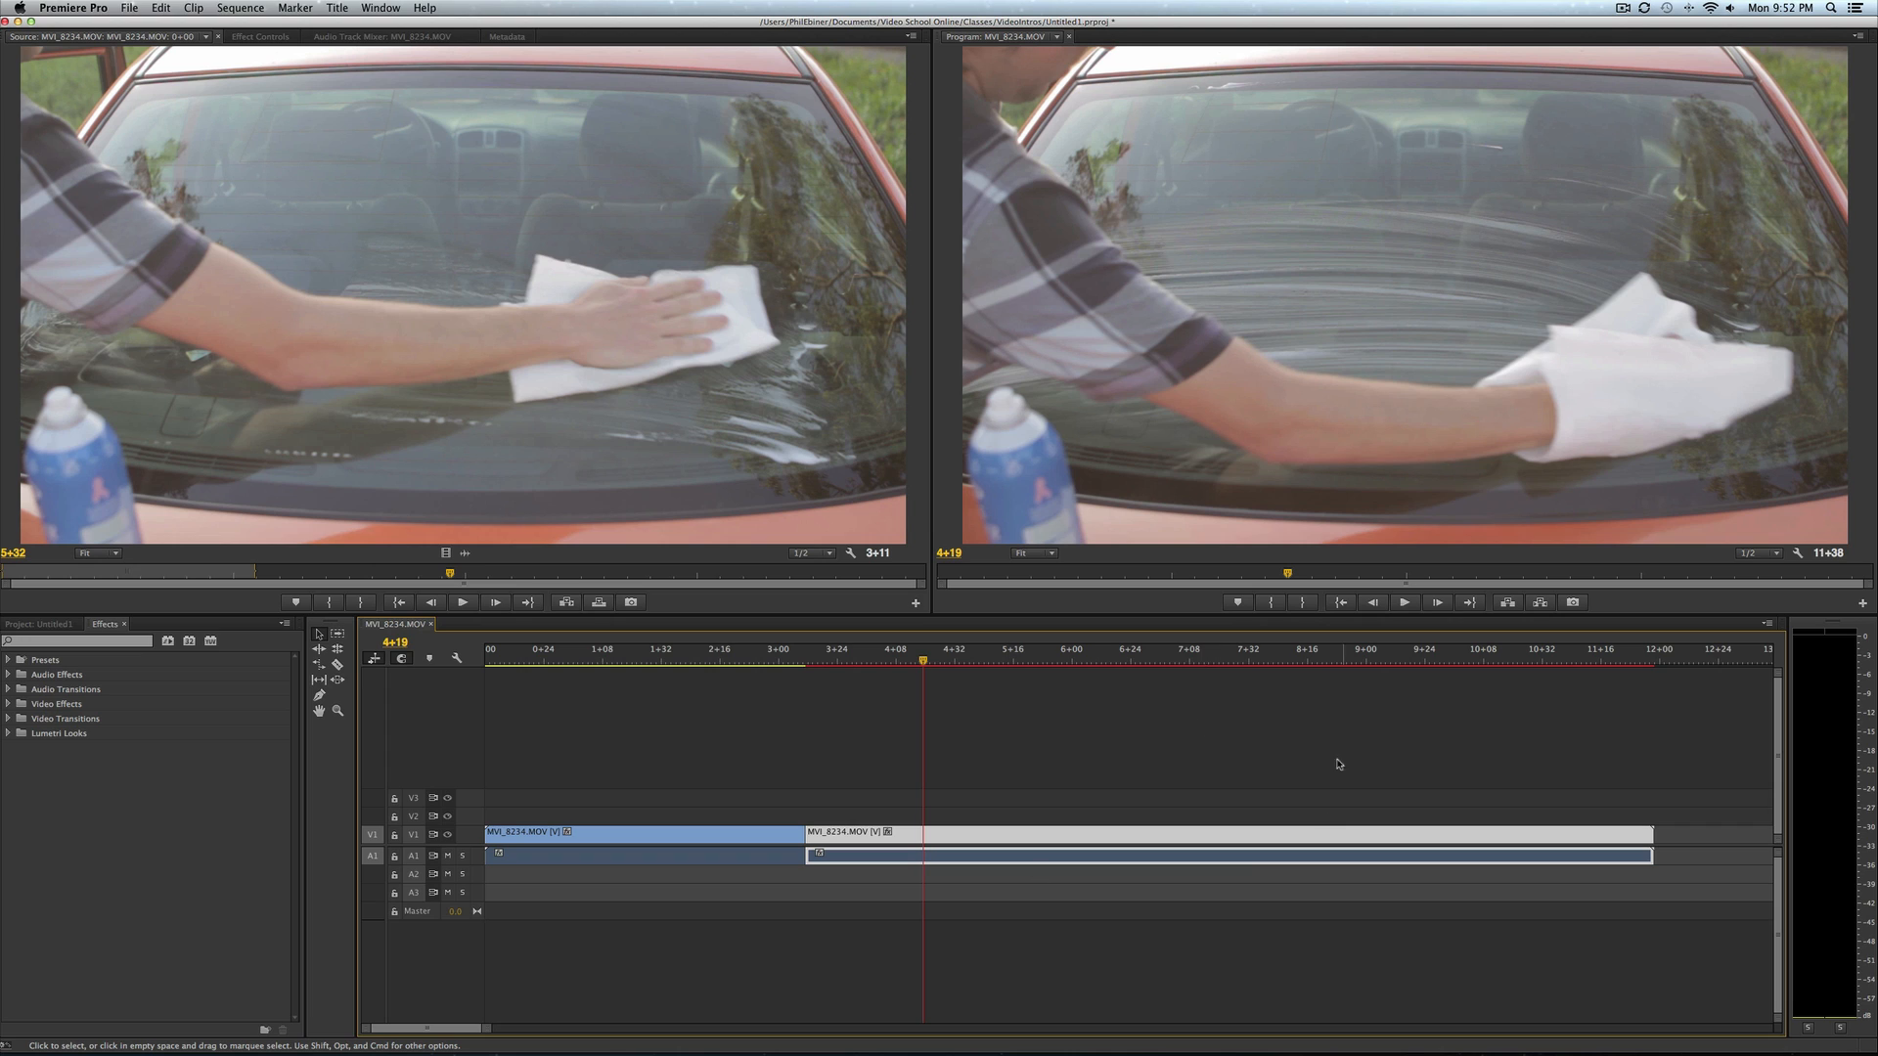
{"action": "mouse_move", "coordinate": [849, 752]}
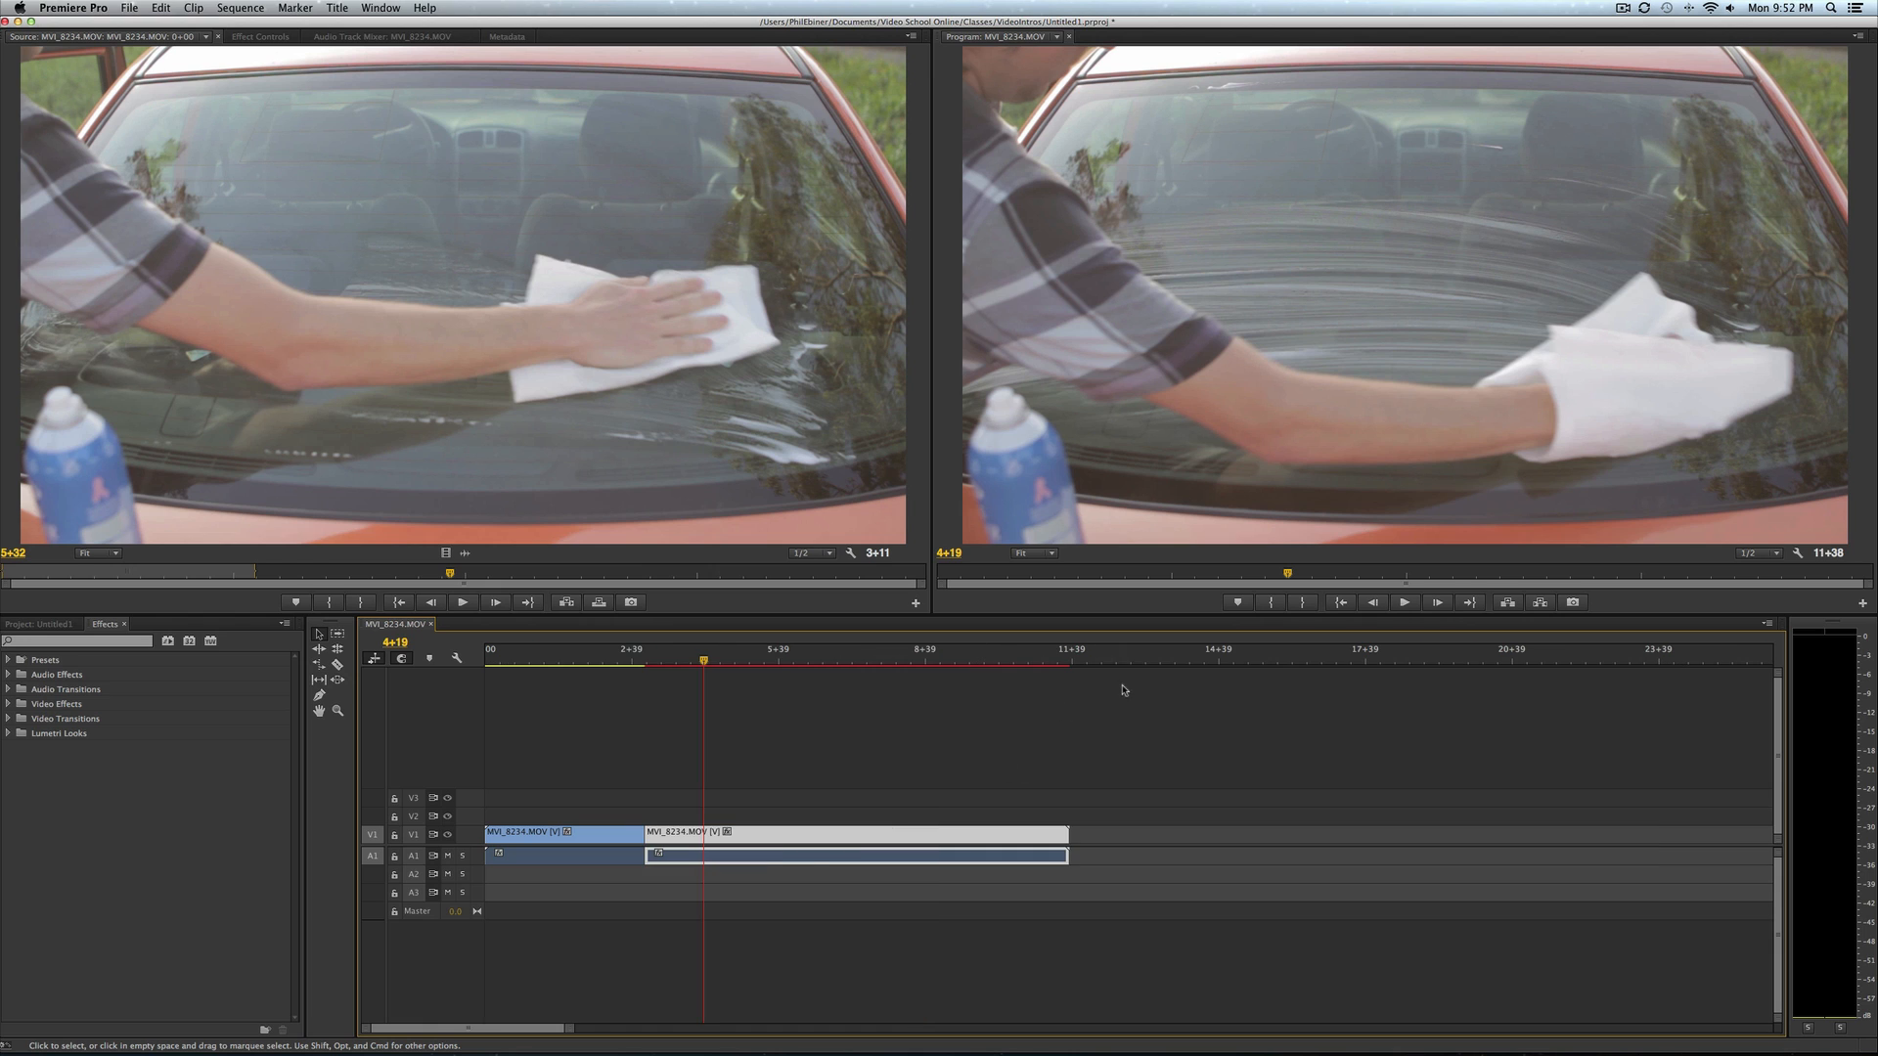
{"action": "left_click", "coordinate": [850, 661]}
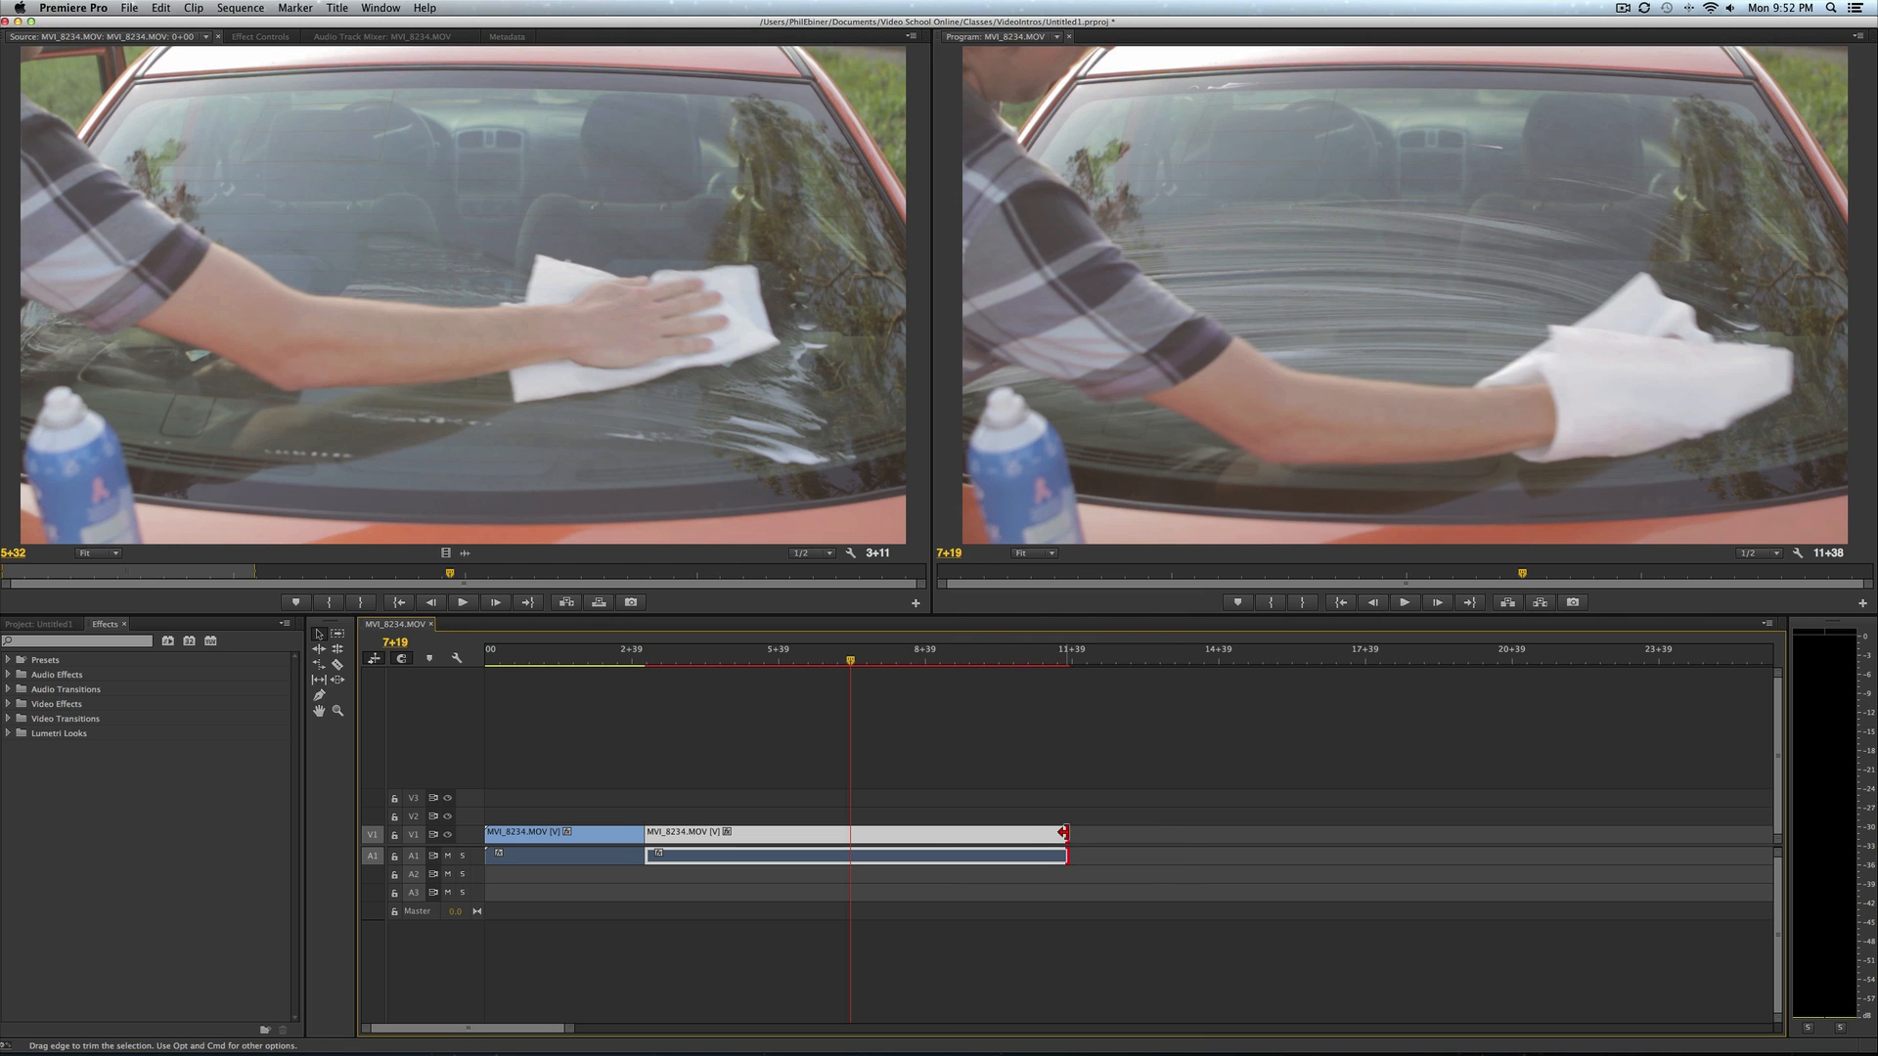
{"action": "left_click_drag", "start_coordinate": [1062, 832], "coordinate": [1072, 832]}
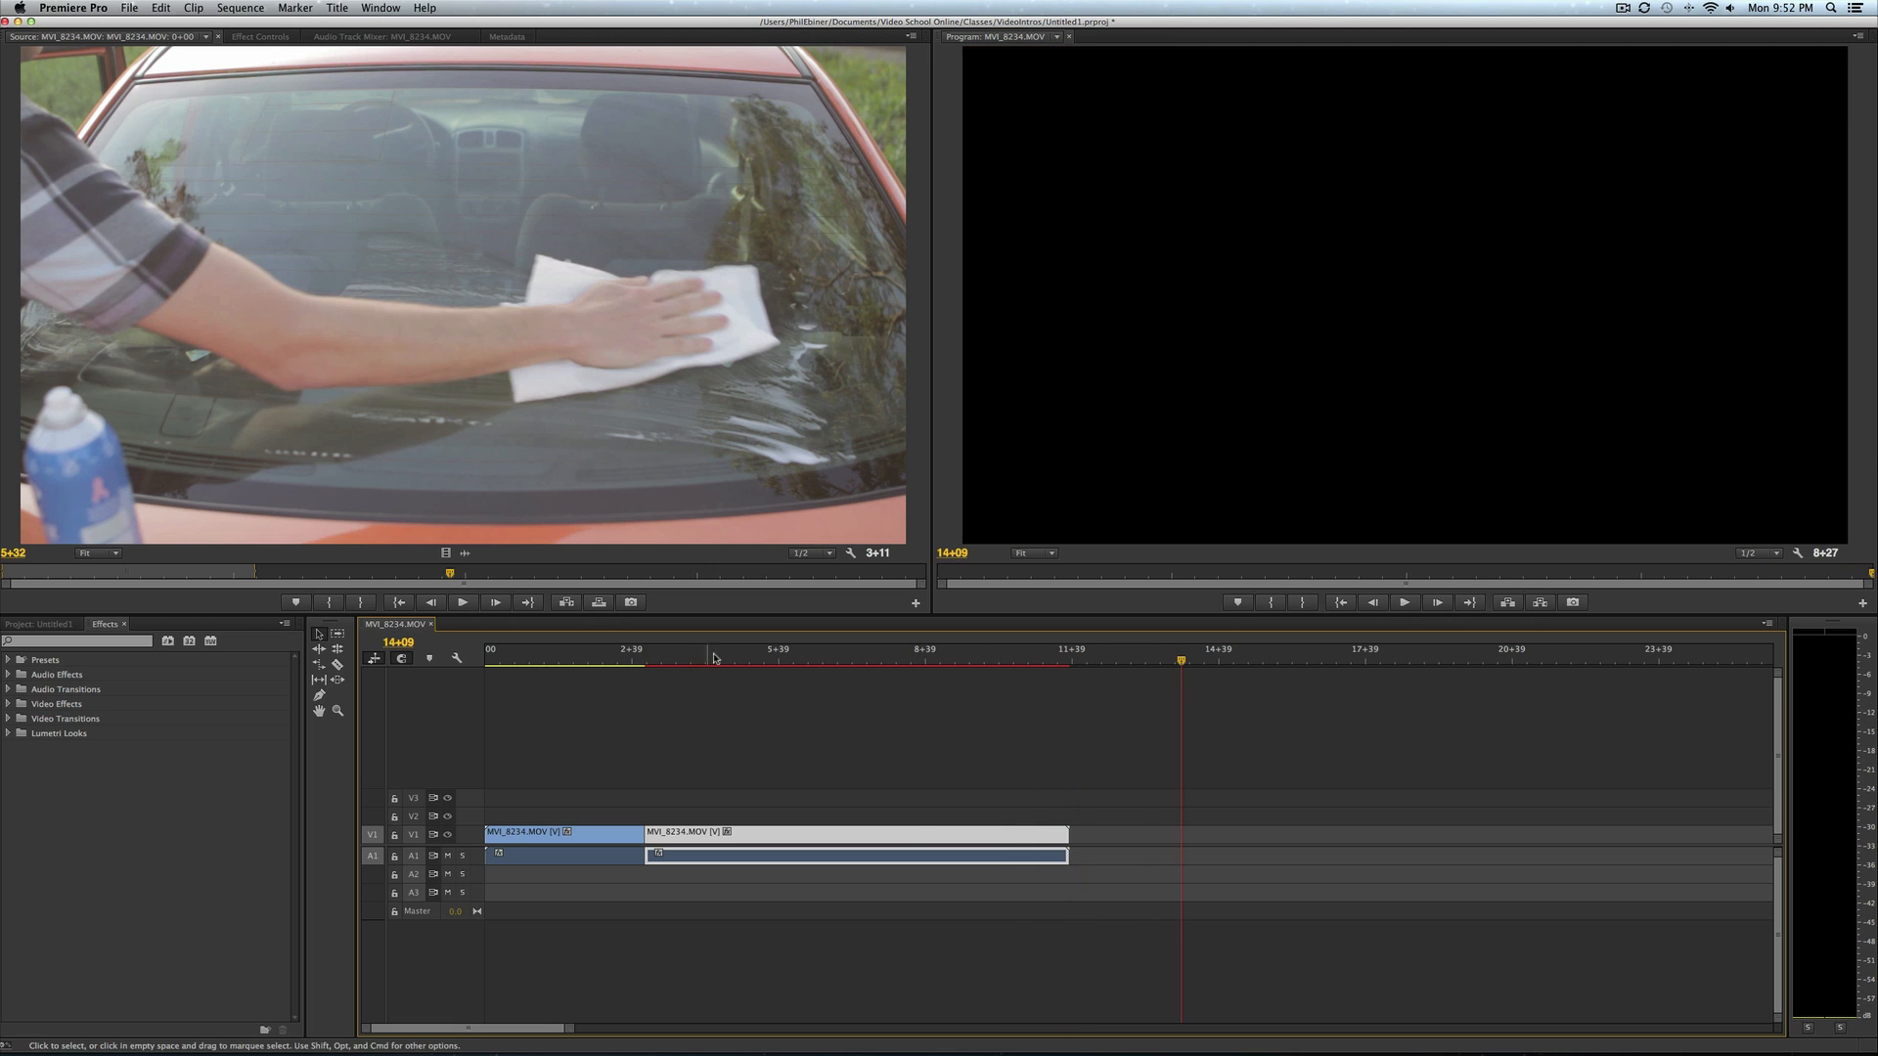
{"action": "mouse_move", "coordinate": [919, 732]}
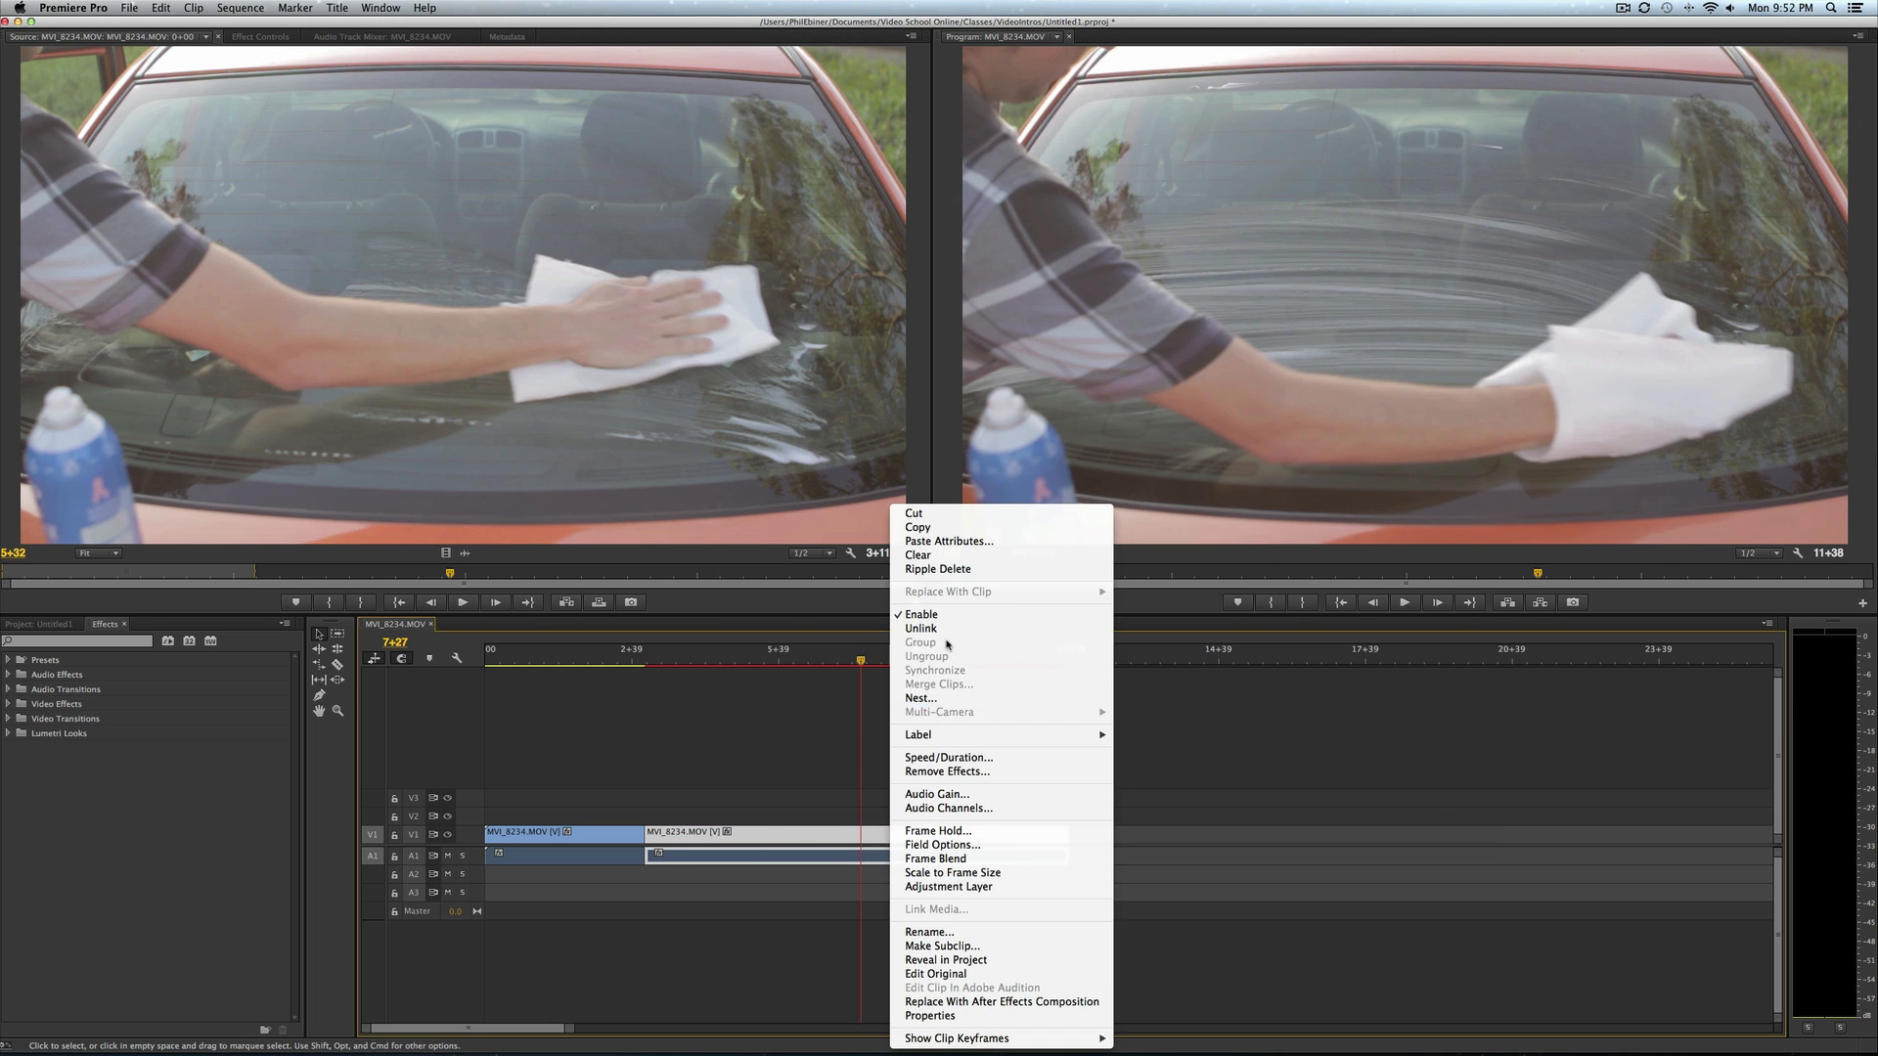
{"action": "mouse_move", "coordinate": [1093, 671]}
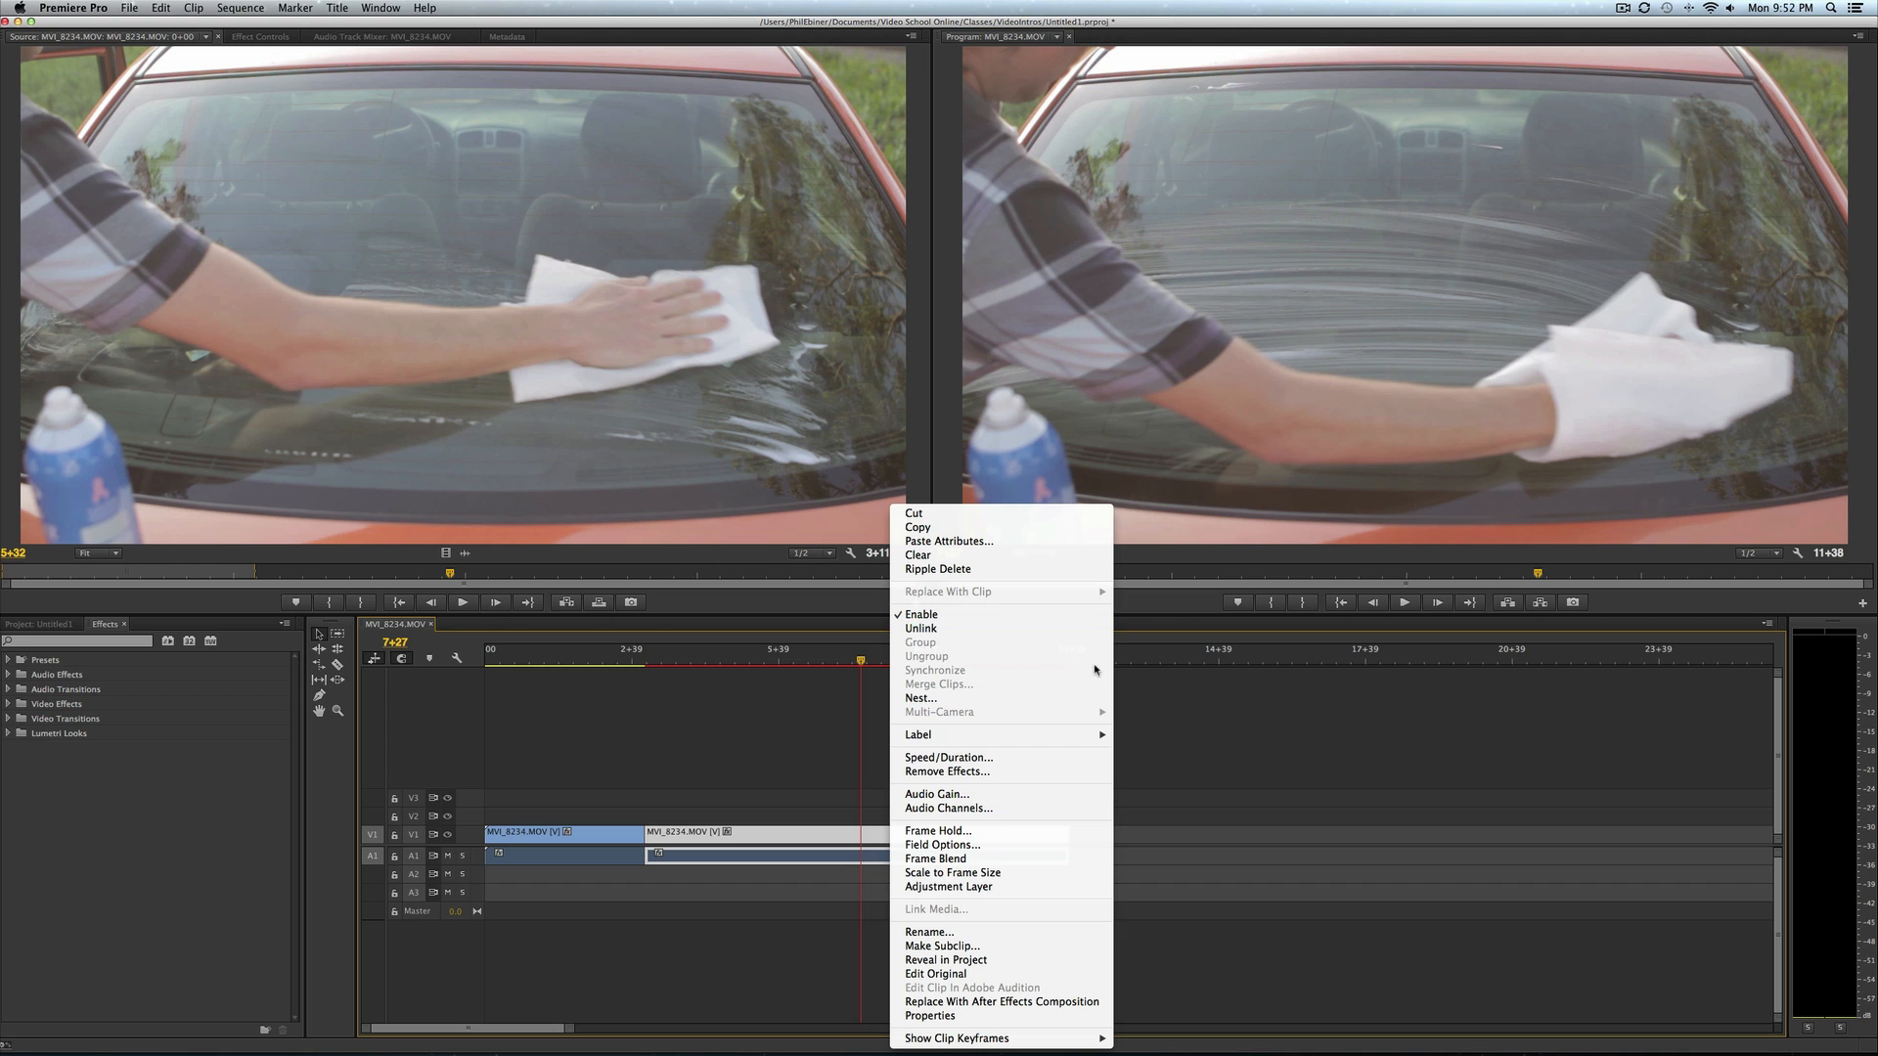
{"action": "mouse_move", "coordinate": [951, 756]}
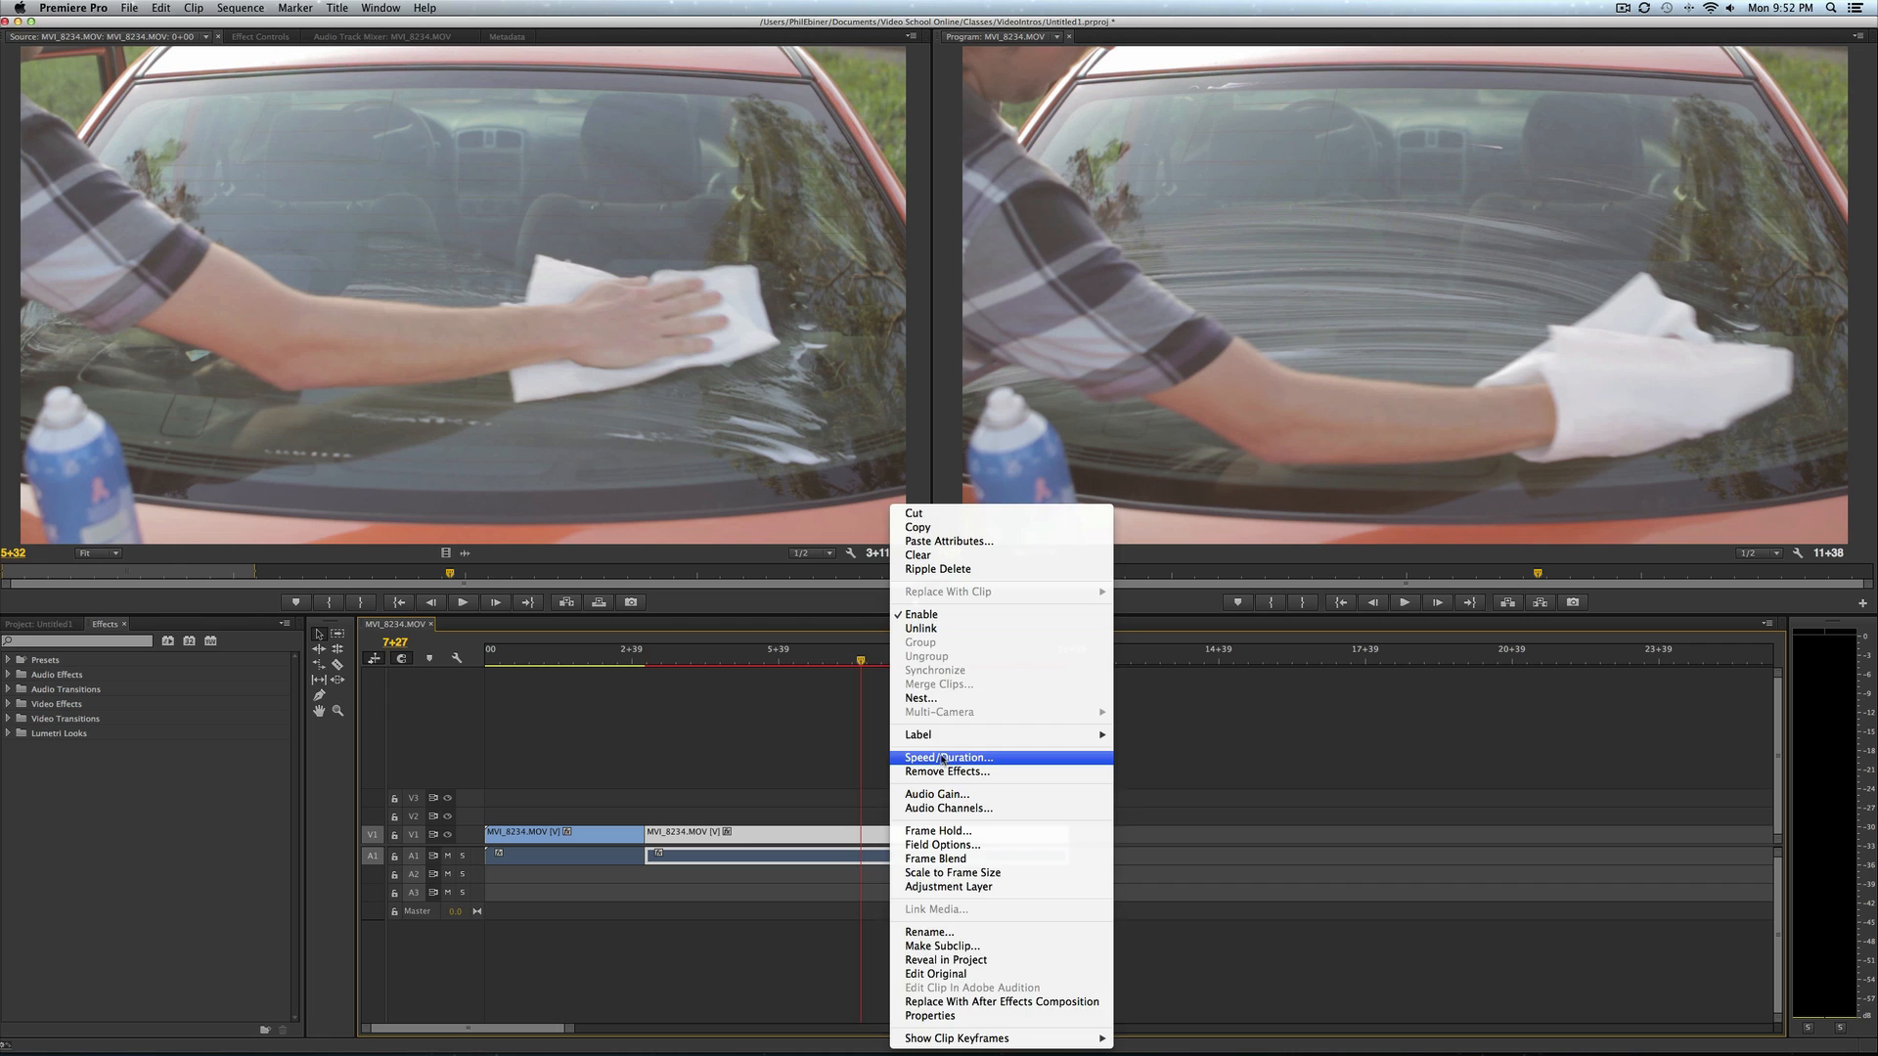
Set the second windshield clip's speed to 50%, stretching its duration to 17+14
{"action": "left_click", "coordinate": [945, 757]}
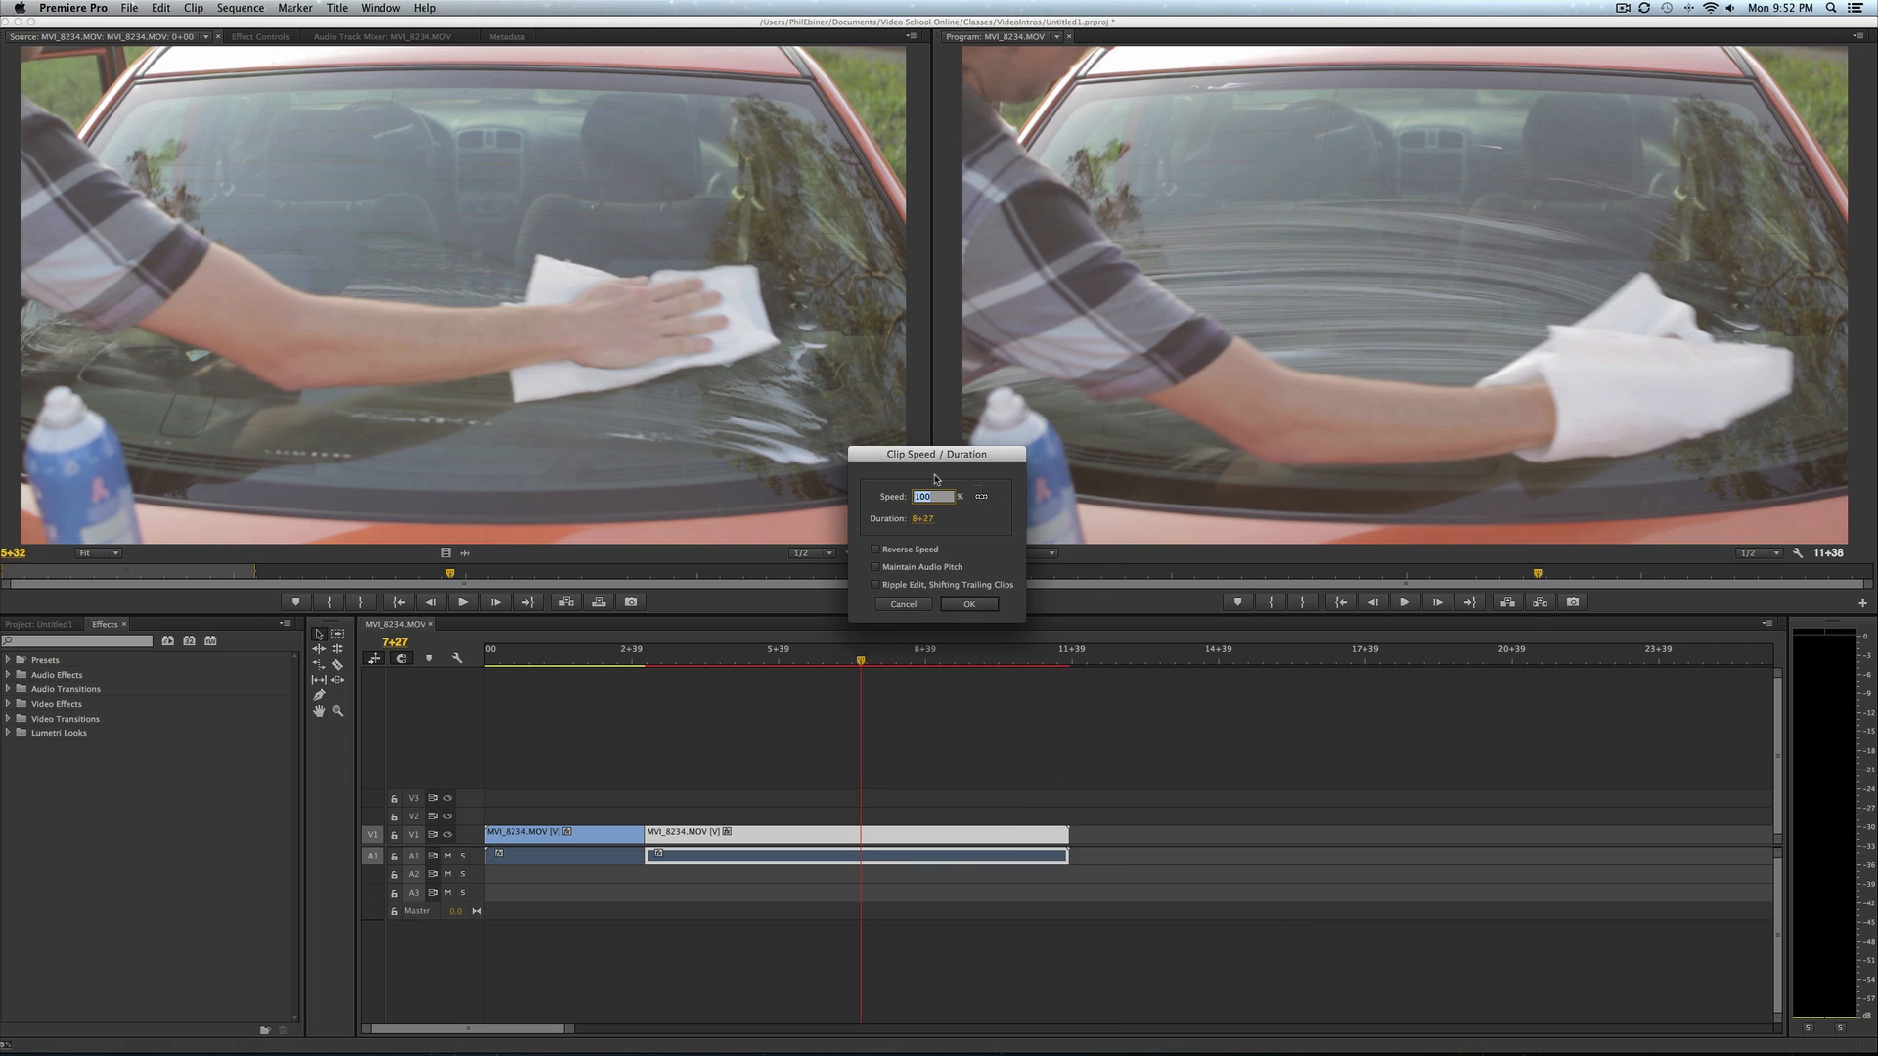
{"action": "type", "text": "50"}
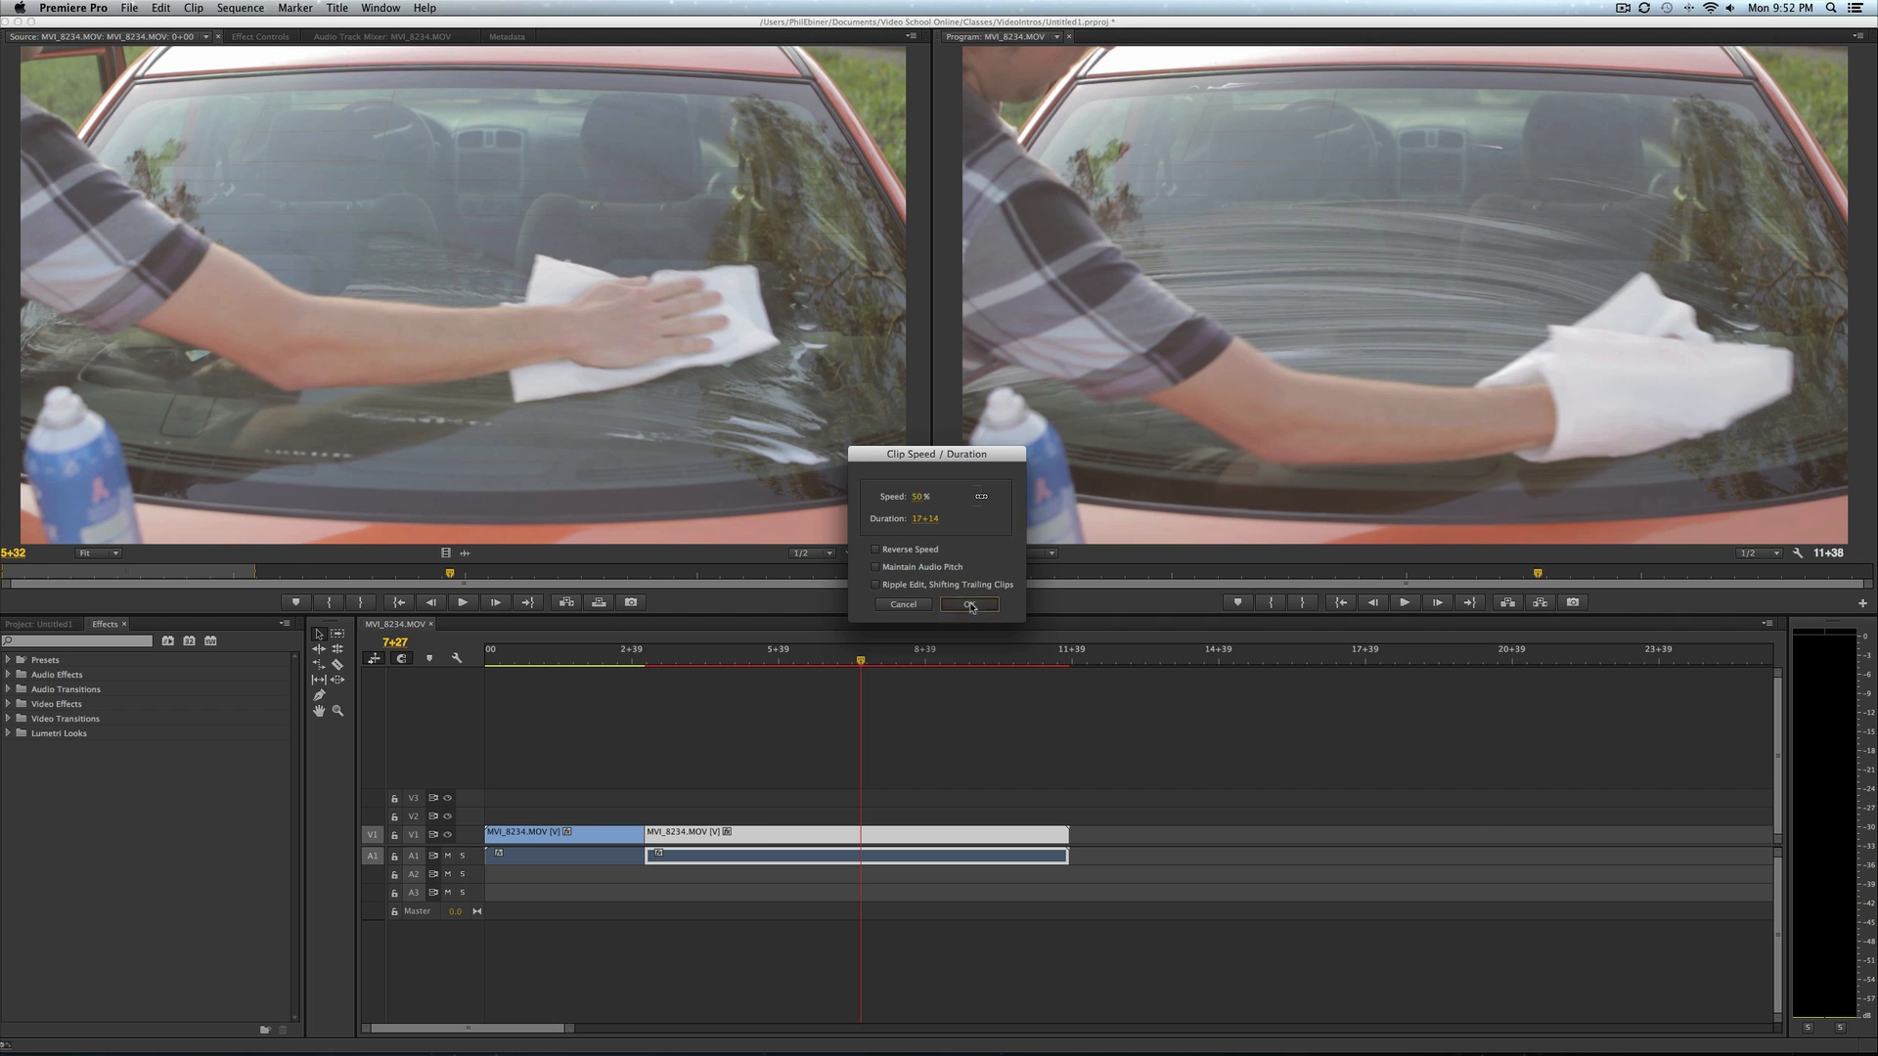
{"action": "left_click", "coordinate": [969, 603]}
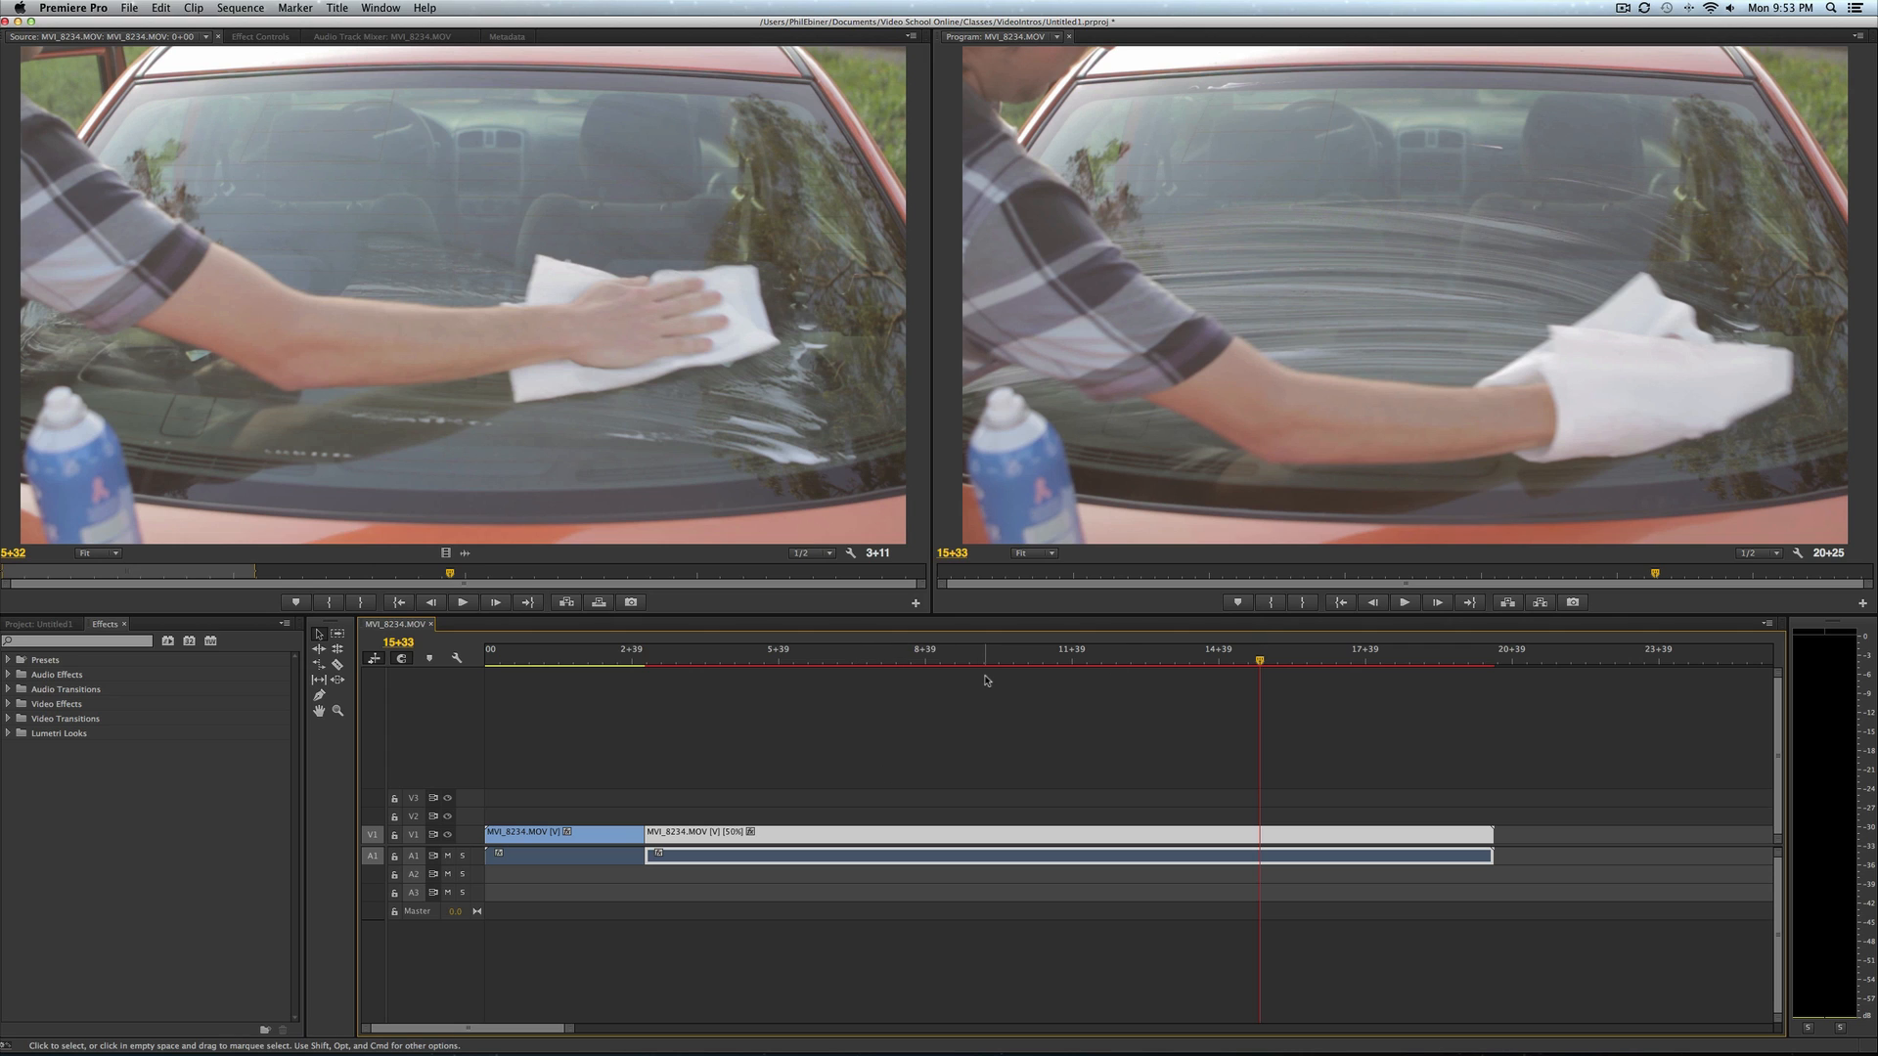
{"action": "mouse_move", "coordinate": [1019, 513]}
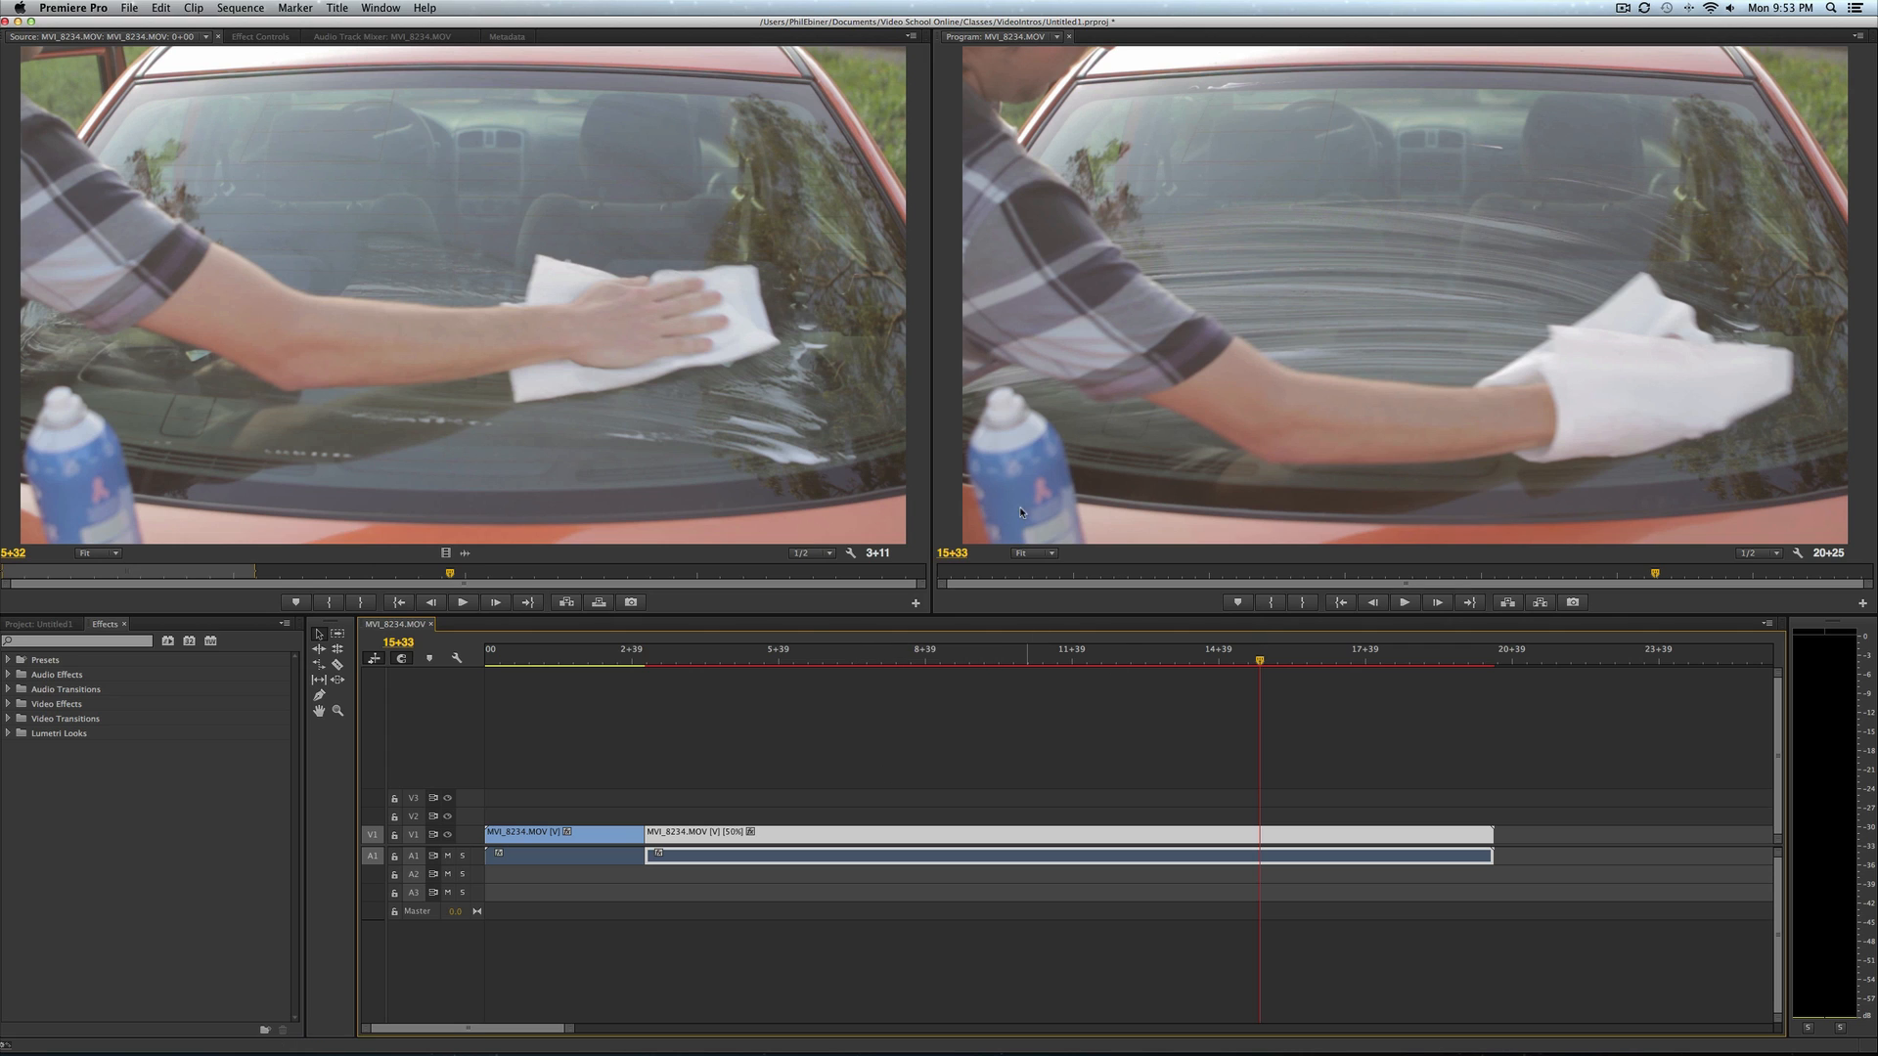